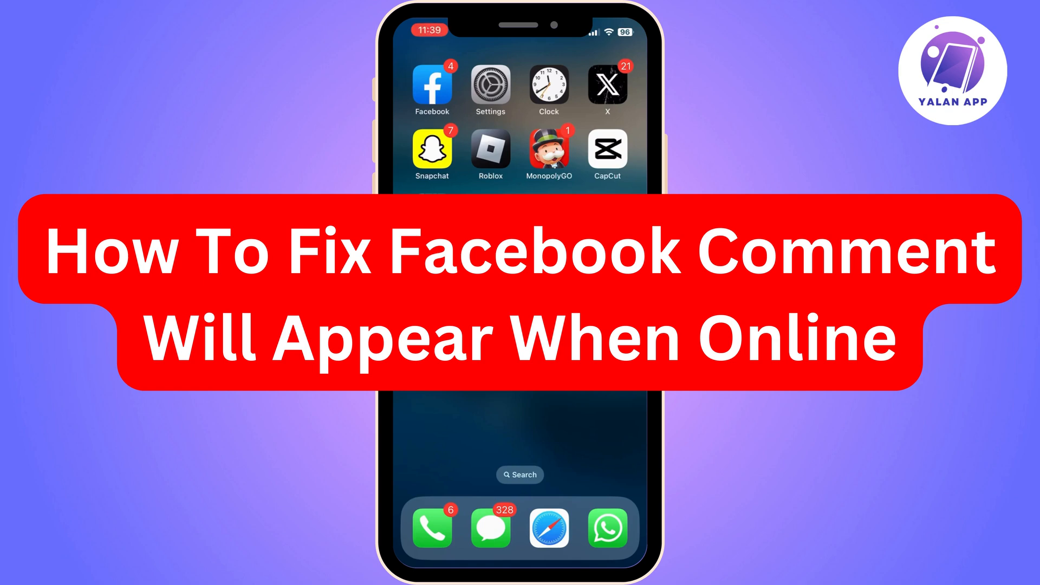
Step: Comment '💯 agree' on the suggested post using the quick-reply suggestion and send it
left_click(432, 90)
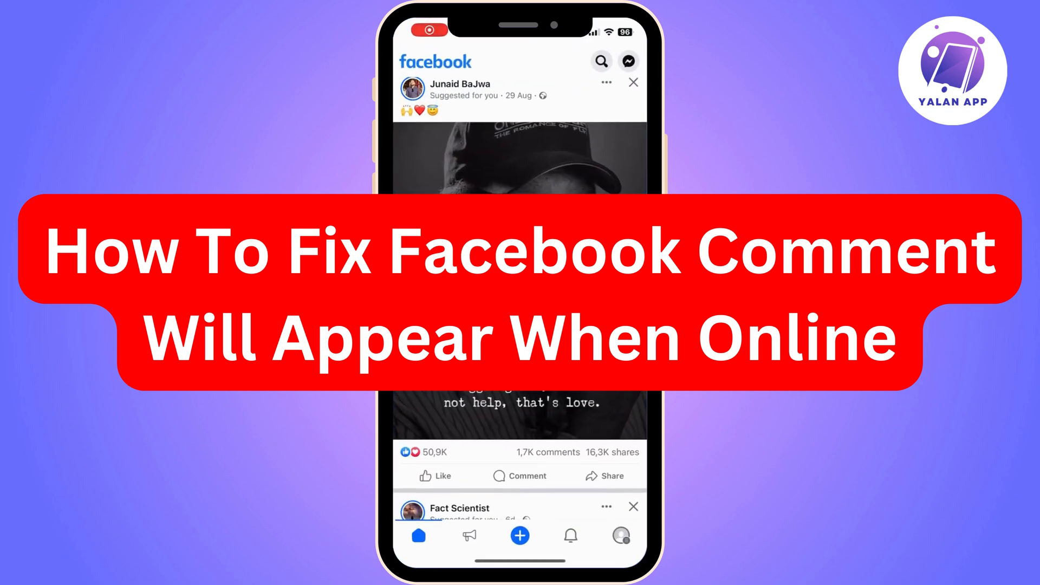
left_click(519, 476)
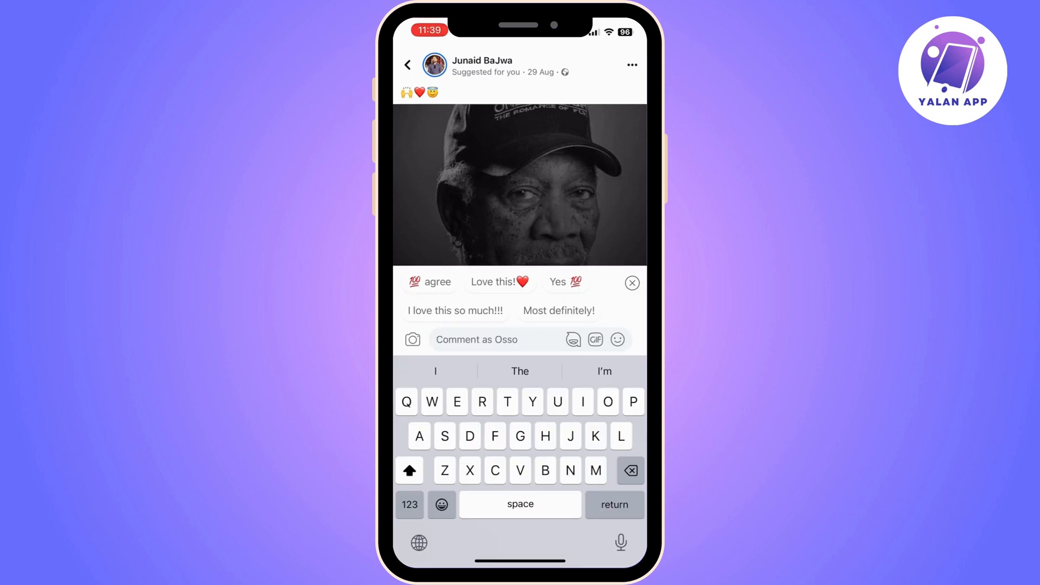
left_click(429, 282)
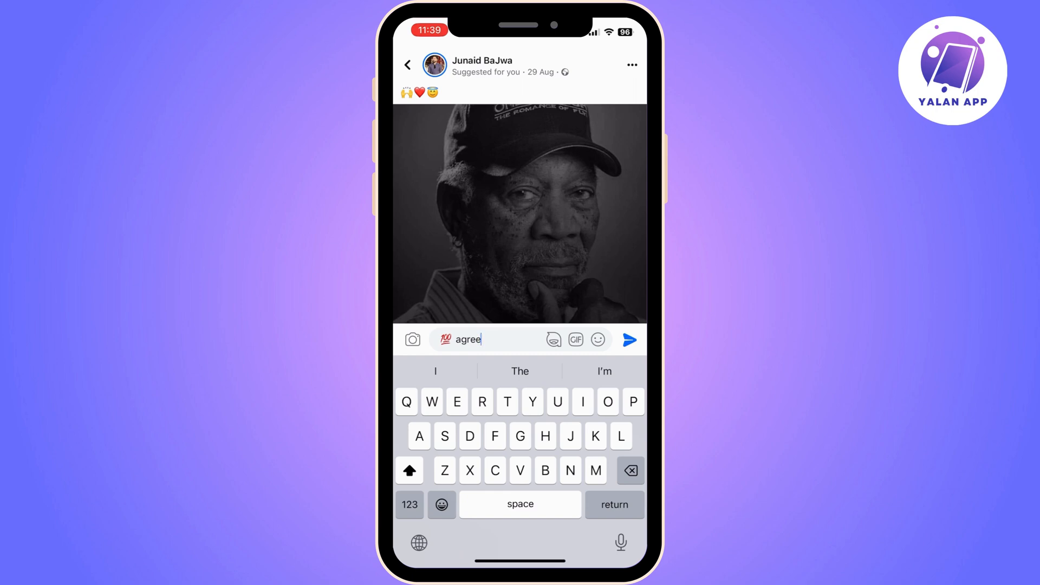
left_click(628, 339)
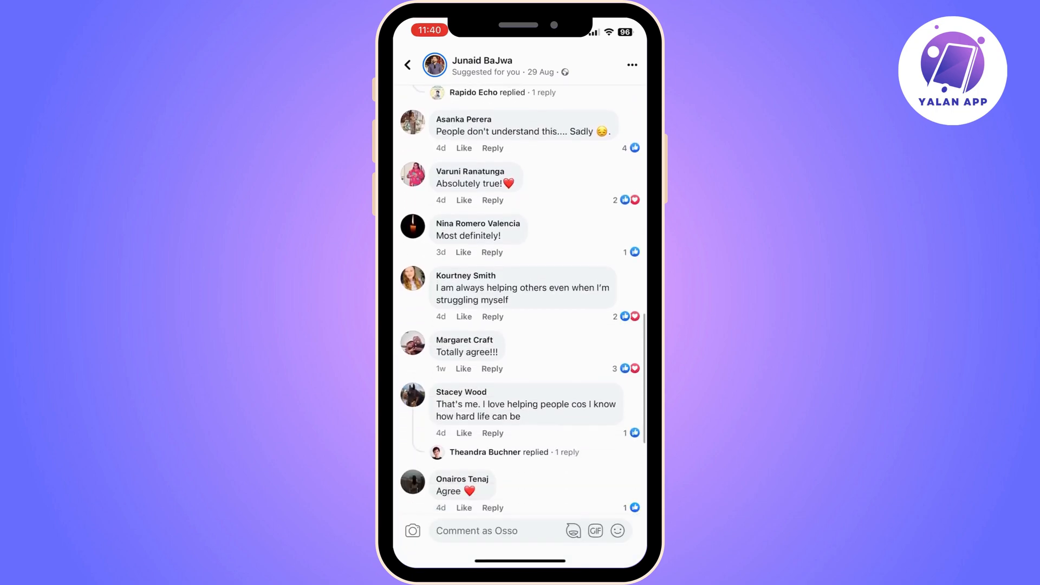
Step: Scroll through the post's comment thread before bringing up Control Center
scroll("down", 3)
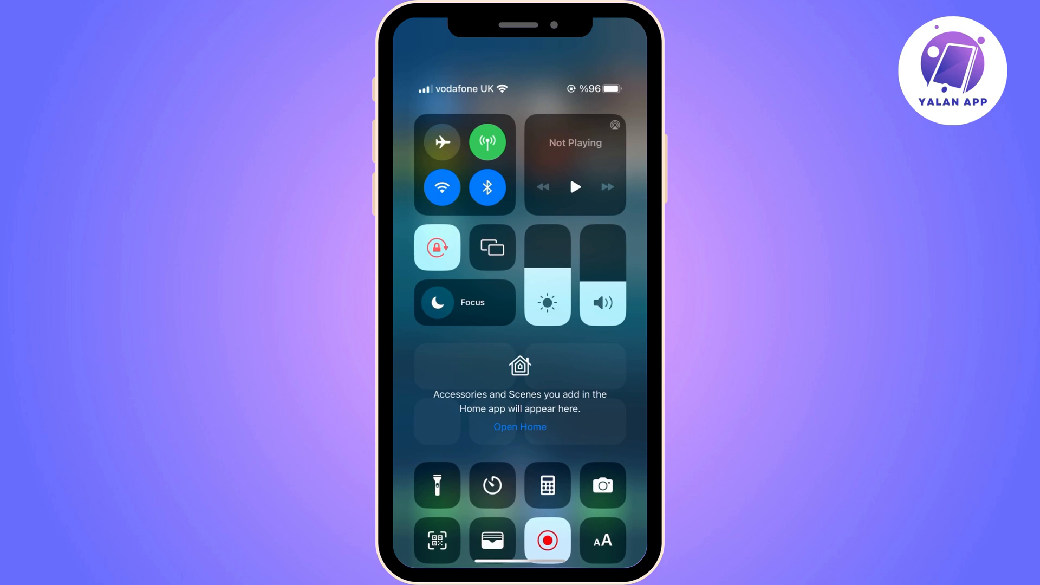
Step: Toggle Wi-Fi off, on and off again, then cycle mobile data to end on 4G
left_click(441, 187)
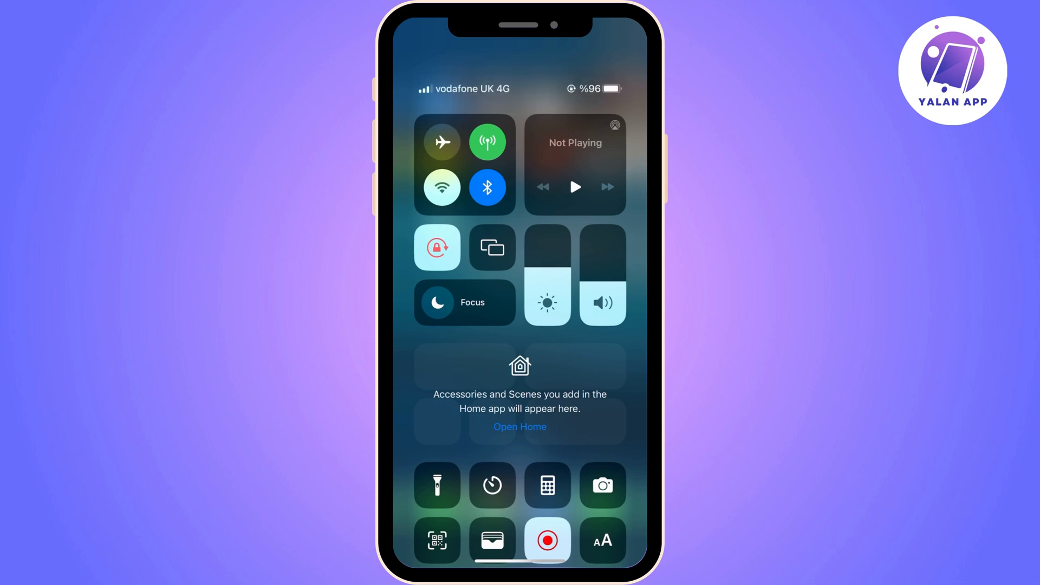
left_click(440, 188)
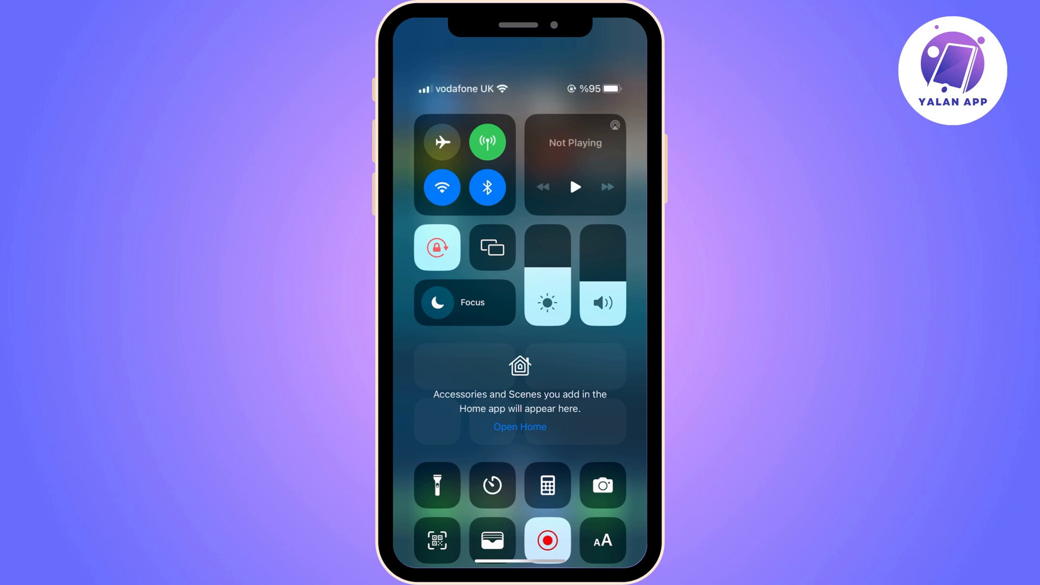
left_click(440, 187)
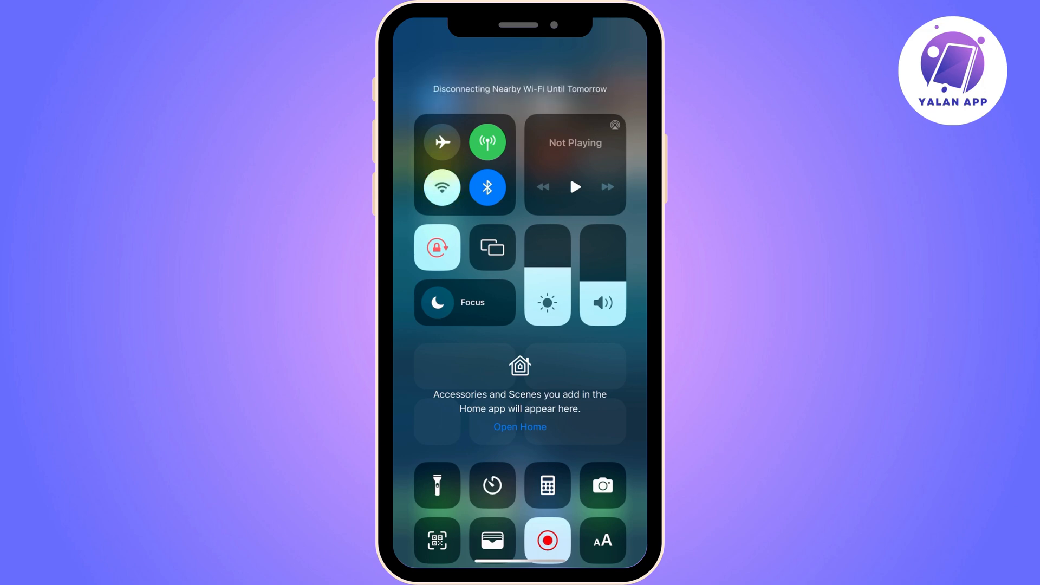
left_click(487, 141)
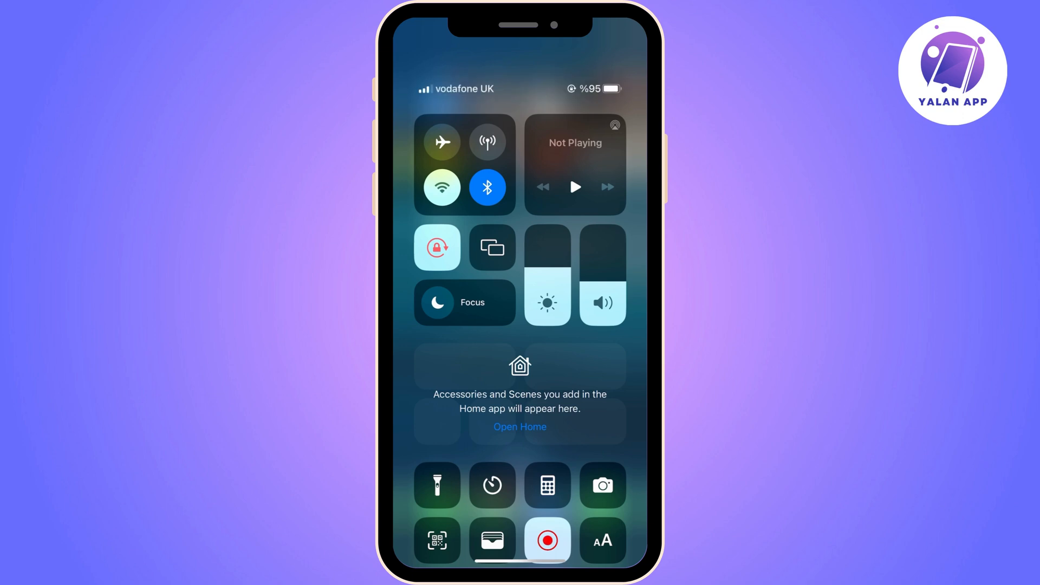
left_click(488, 141)
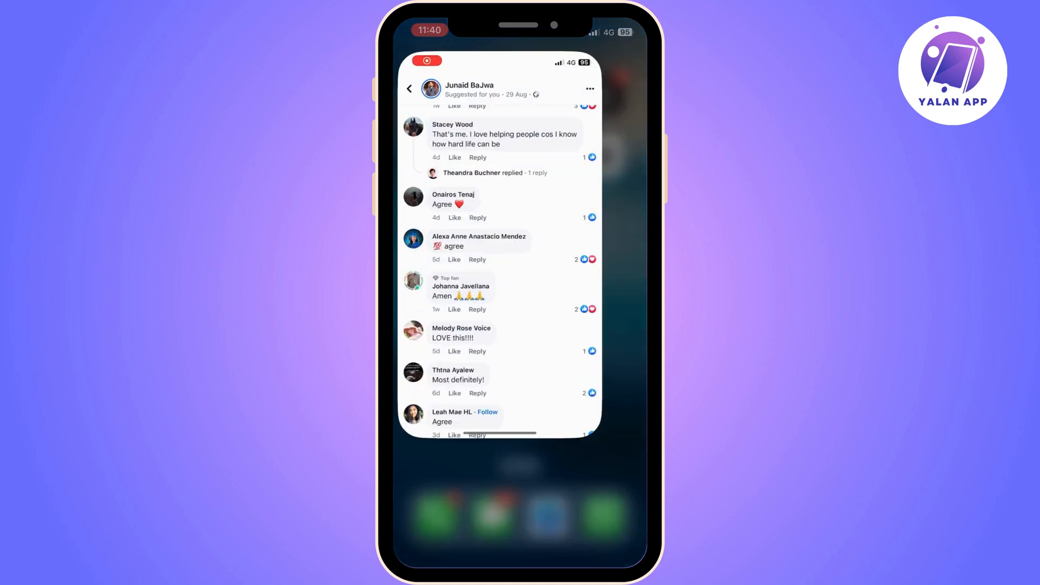
Step: Close Facebook, bring up its Remove App prompt from the Home Screen icon, and cancel it
left_click(494, 339)
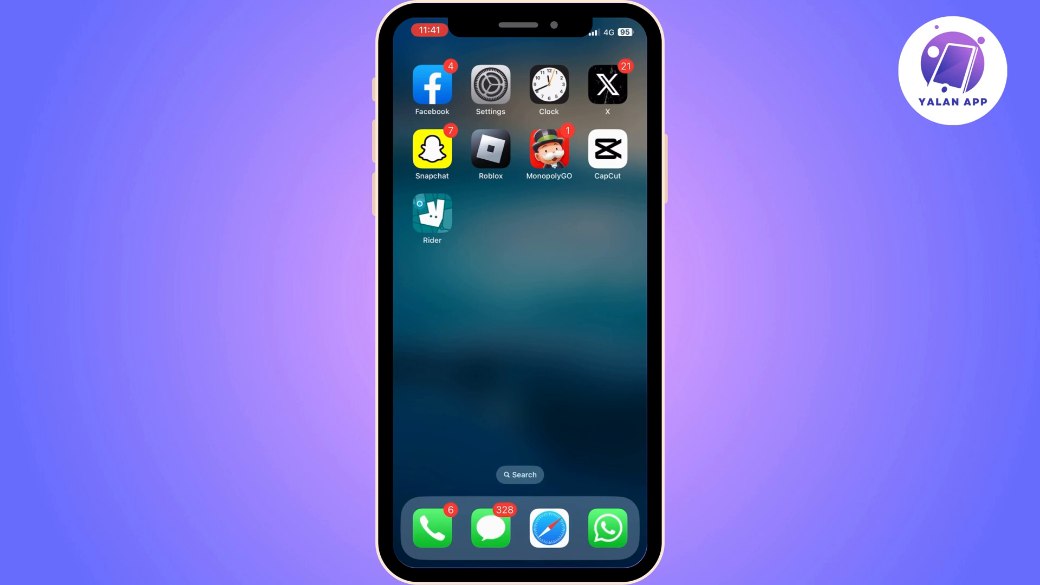
left_click(432, 85)
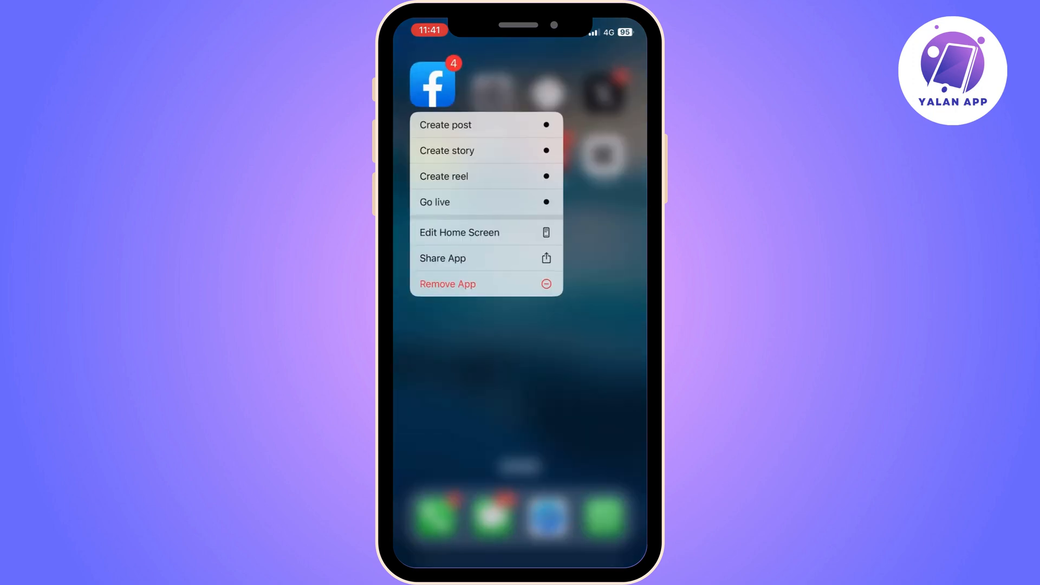
left_click(447, 284)
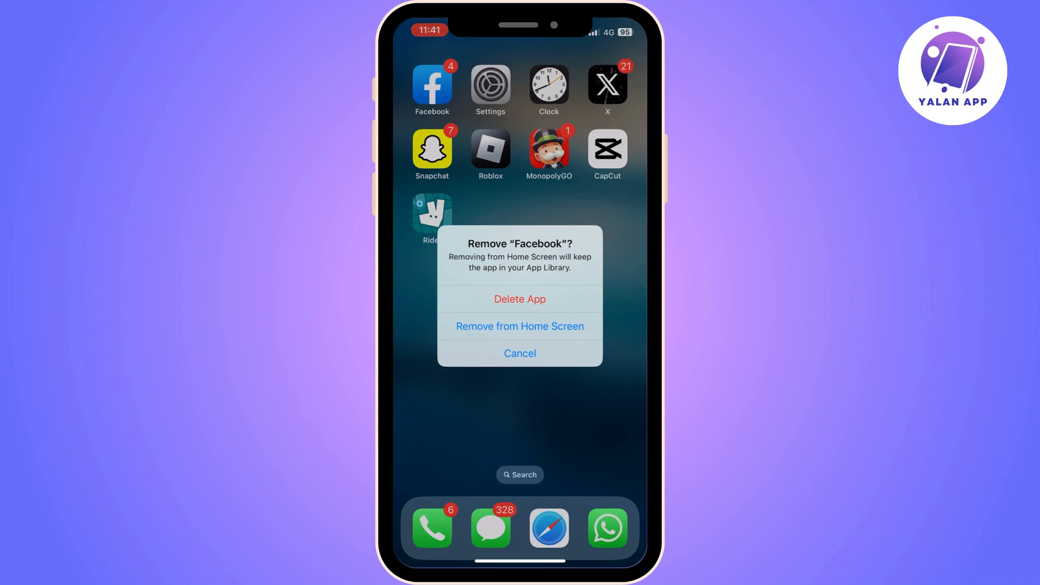
left_click(519, 354)
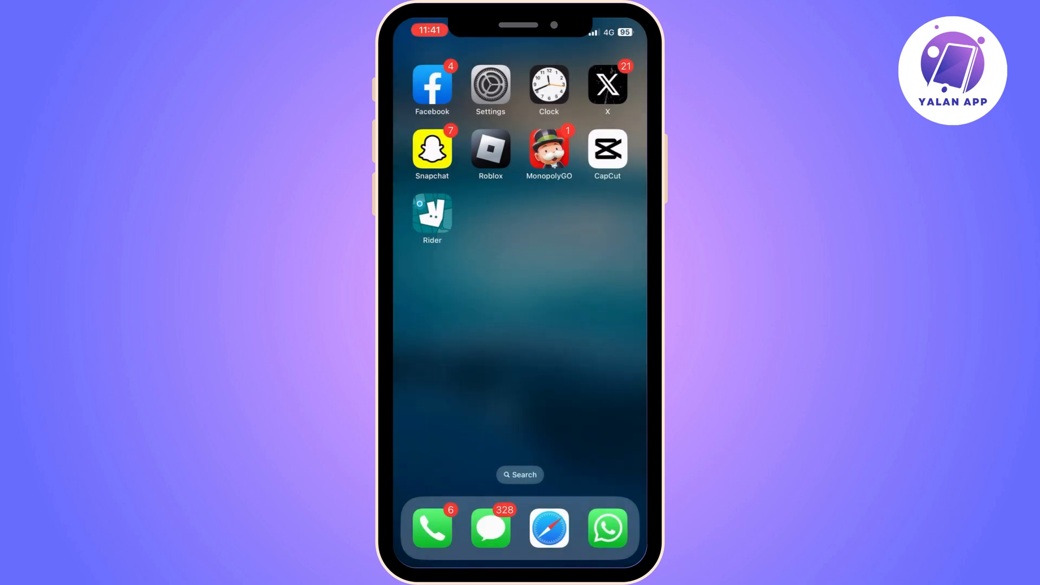
Step: Reopen Facebook's menu, expand Help & support and bring up the Report a problem sheet
left_click(433, 85)
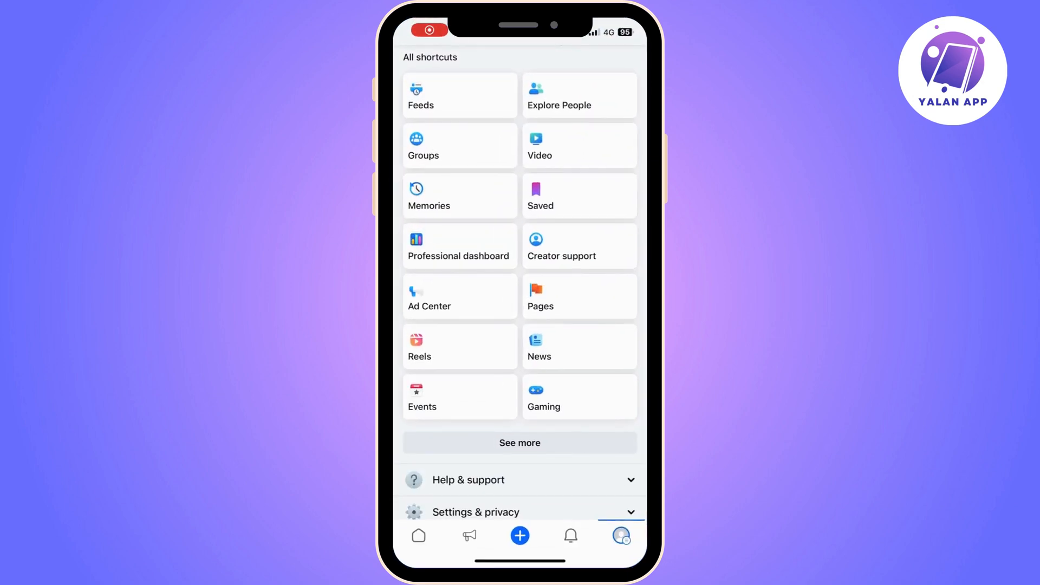
left_click(519, 480)
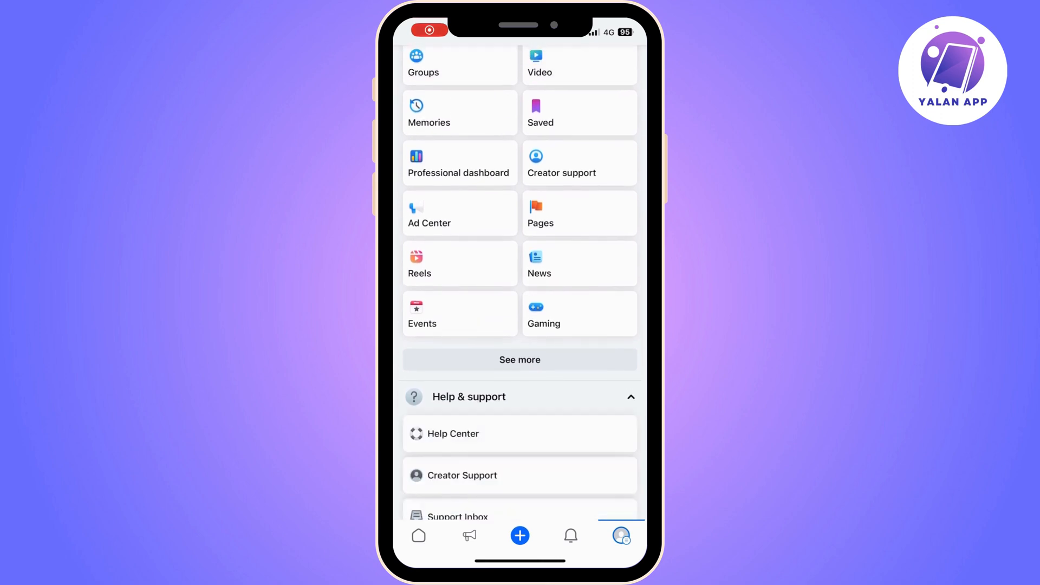
scroll("down", 3)
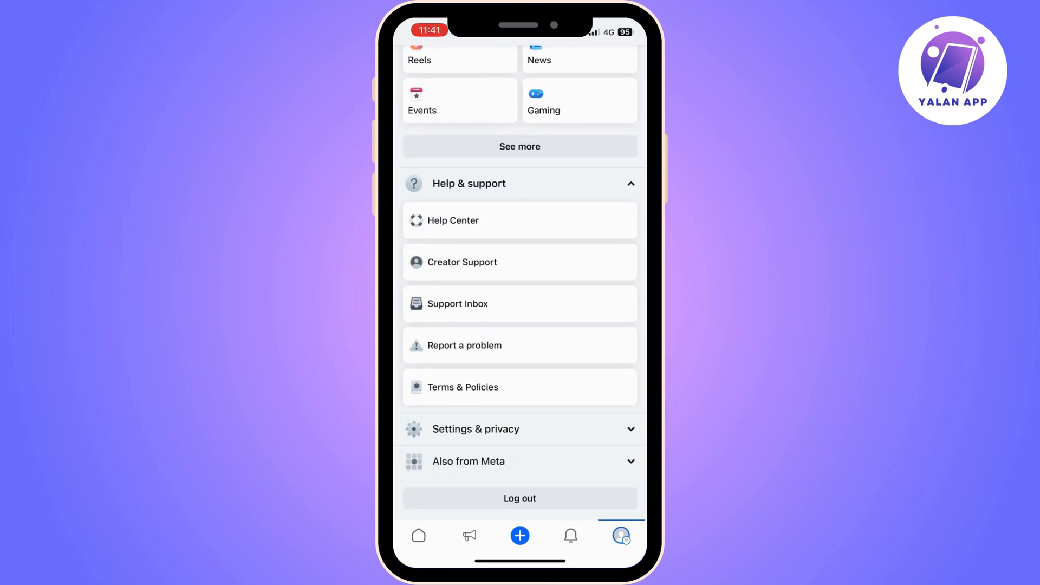
left_click(464, 345)
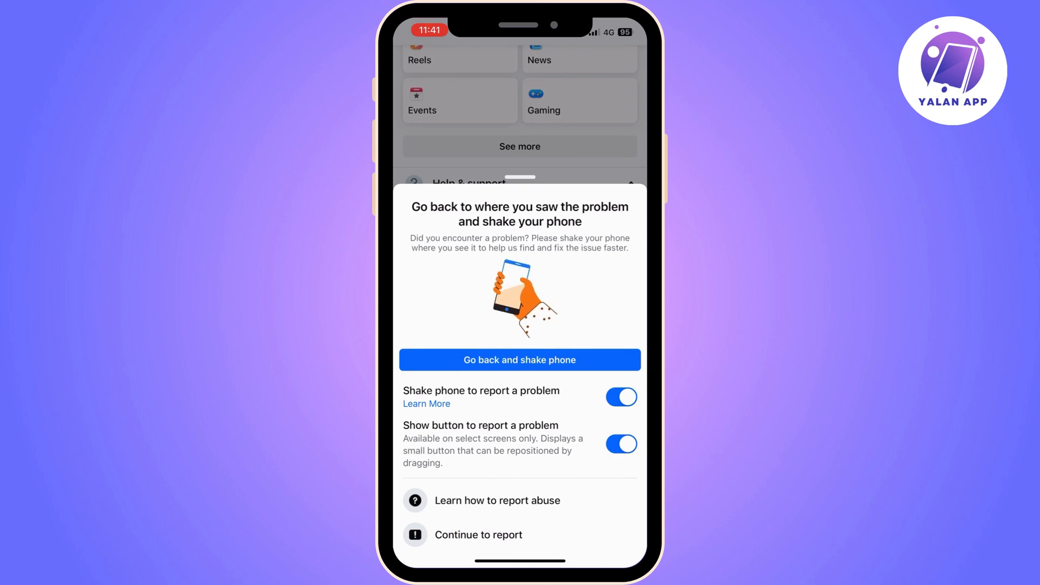
Step: Continue the report and browse the Choose feature list to reach the blank form
left_click(478, 534)
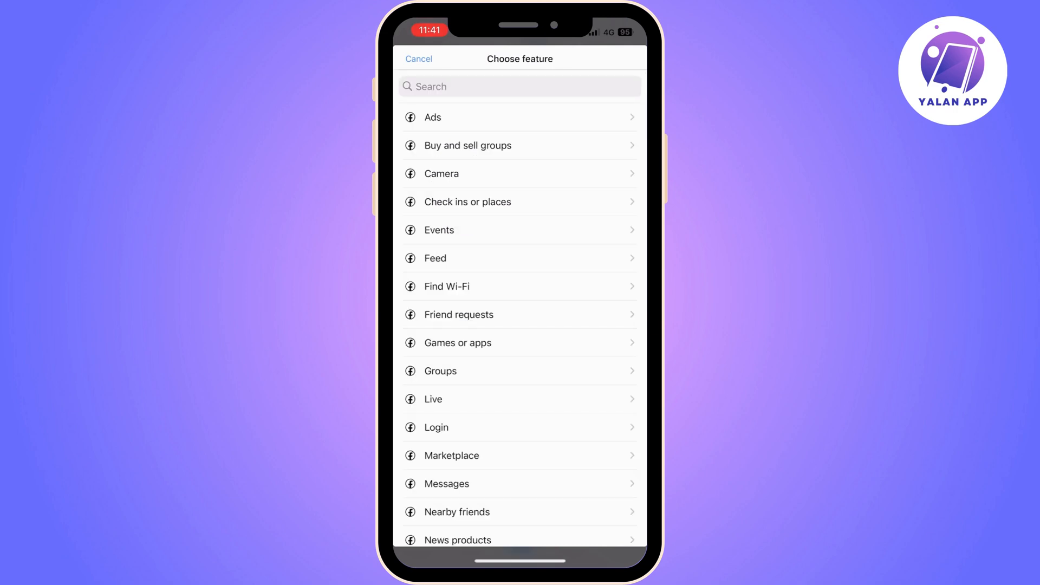
scroll("down", 3)
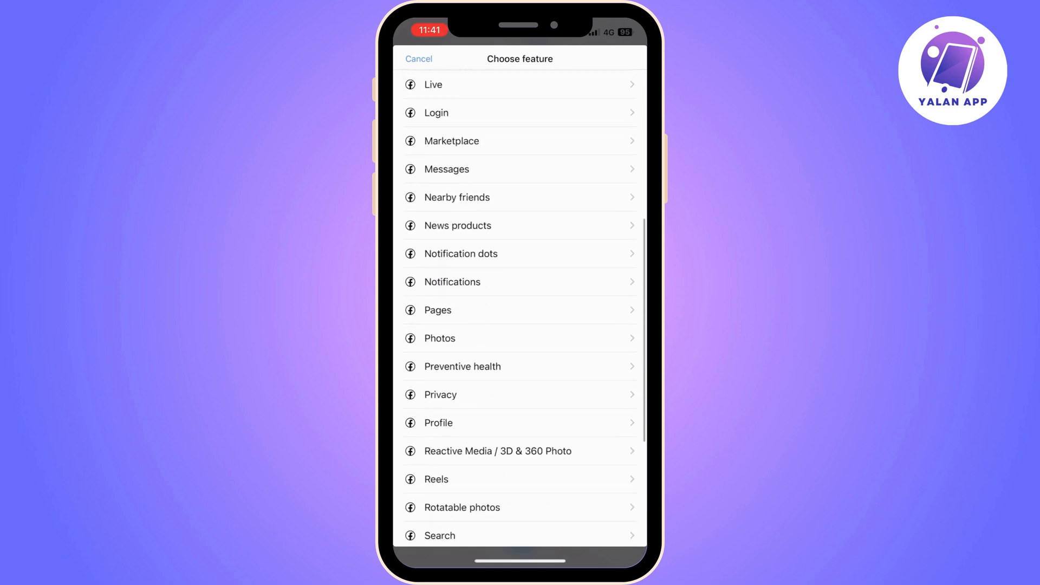
scroll("down", 3)
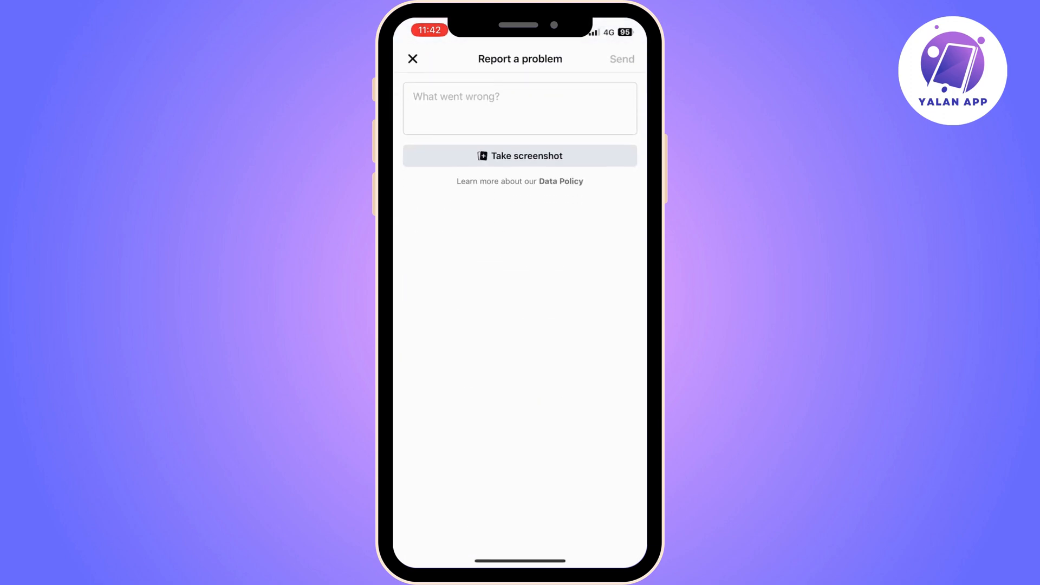
Step: Describe the issue as 'Comments will appear when online err' and start attaching a screenshot
left_click(519, 108)
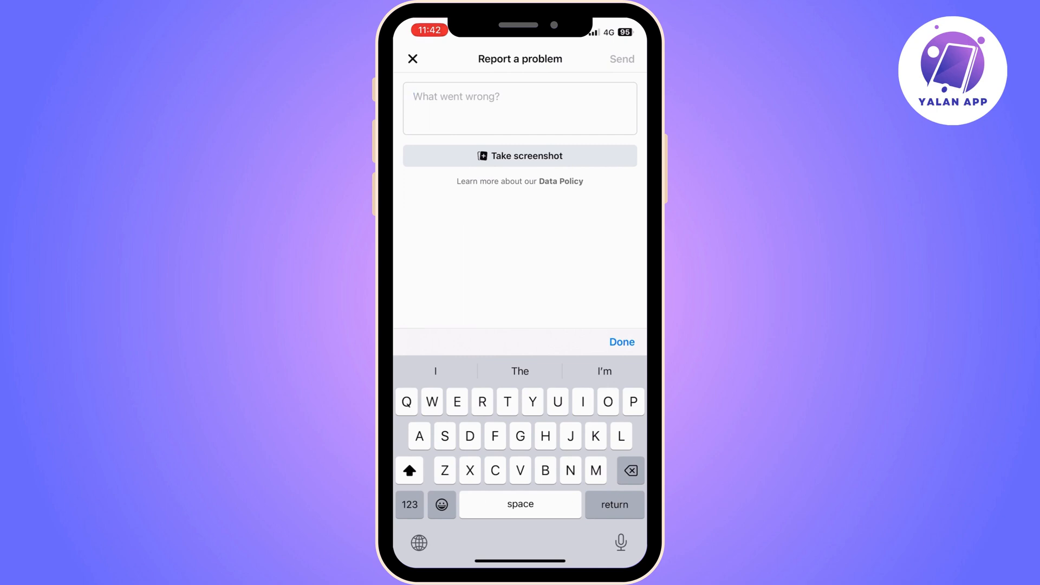
type("Comments will appear when online err")
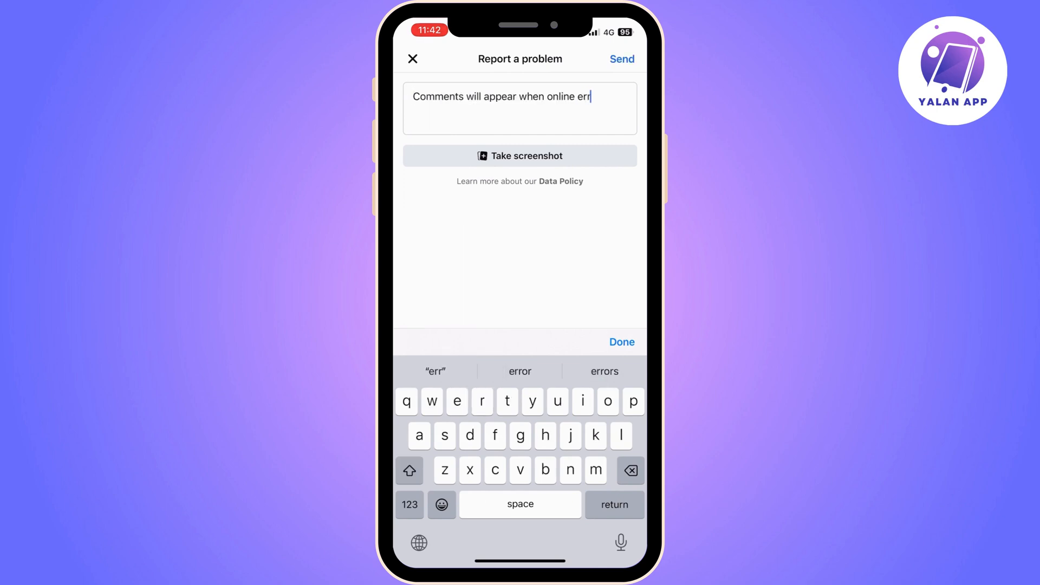
left_click(413, 58)
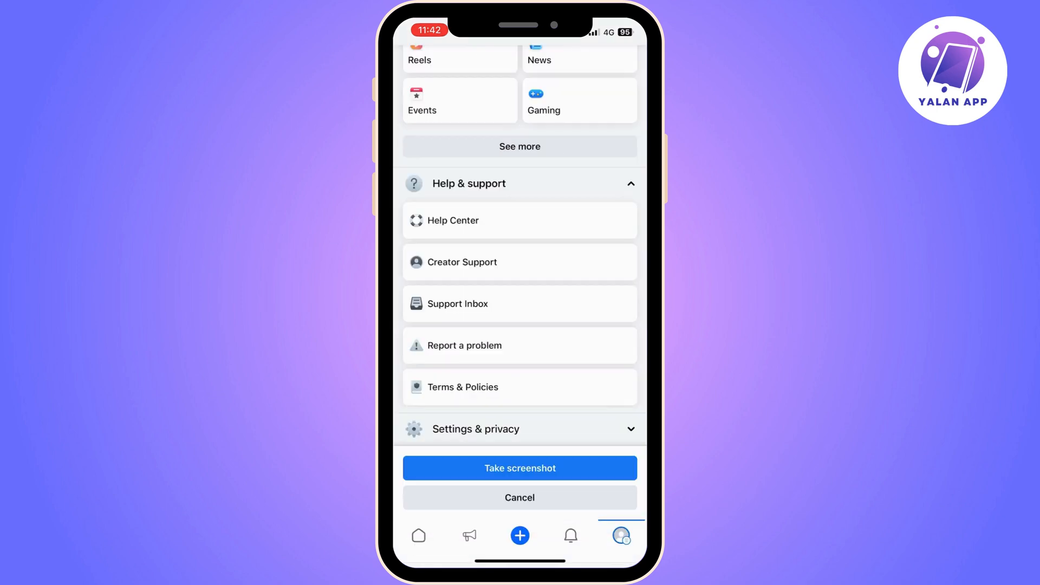